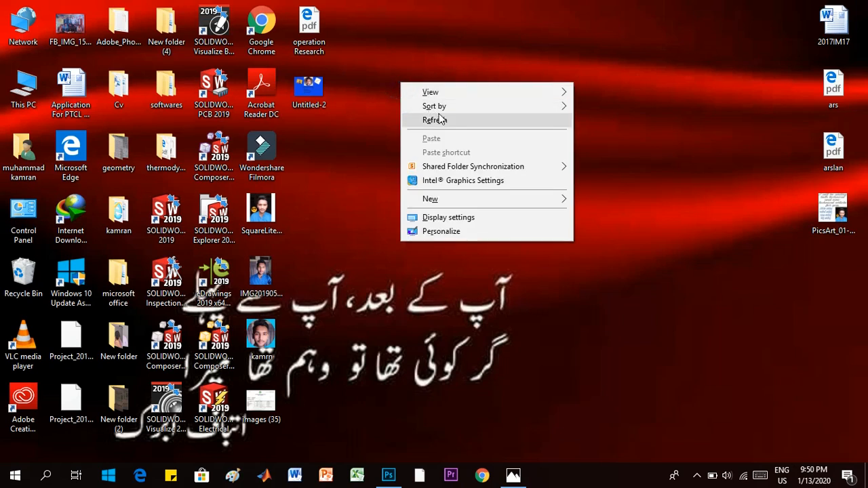
Step: Refresh the Windows desktop twice before returning to Photoshop
left_click(435, 120)
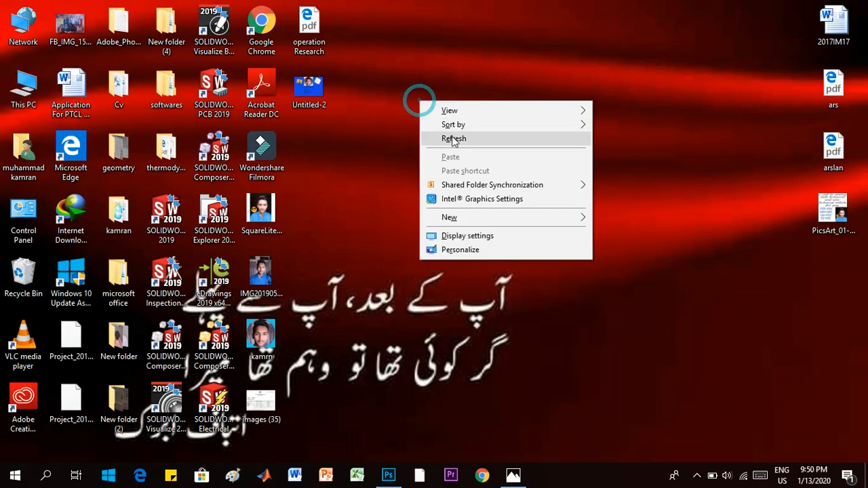
left_click(388, 475)
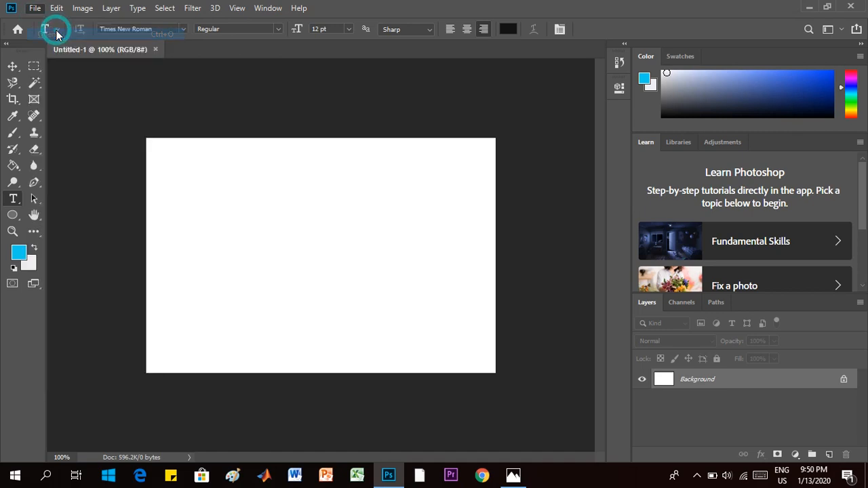
Step: Open images (35).jpeg from the Desktop as a new document
left_click(34, 8)
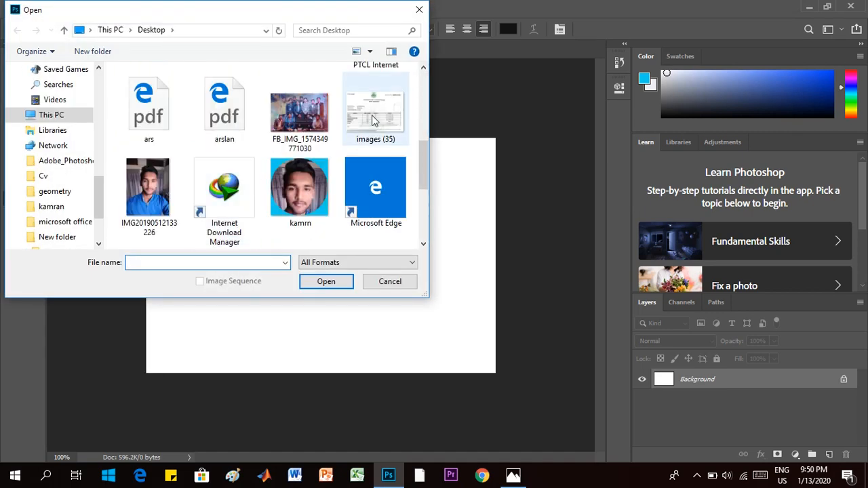
double_click(375, 109)
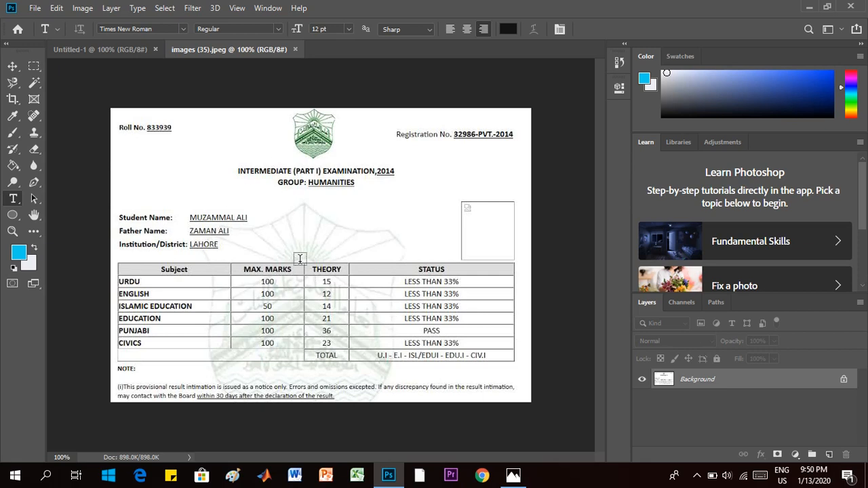
mouse_move(308, 296)
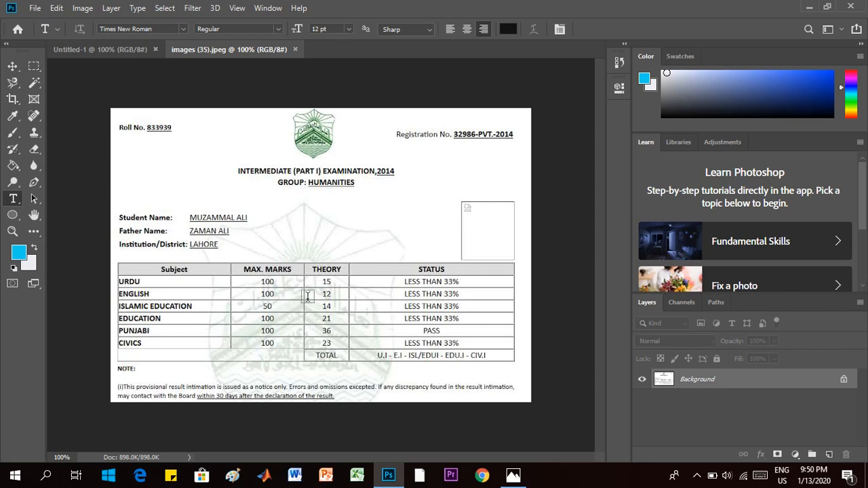
mouse_move(332, 263)
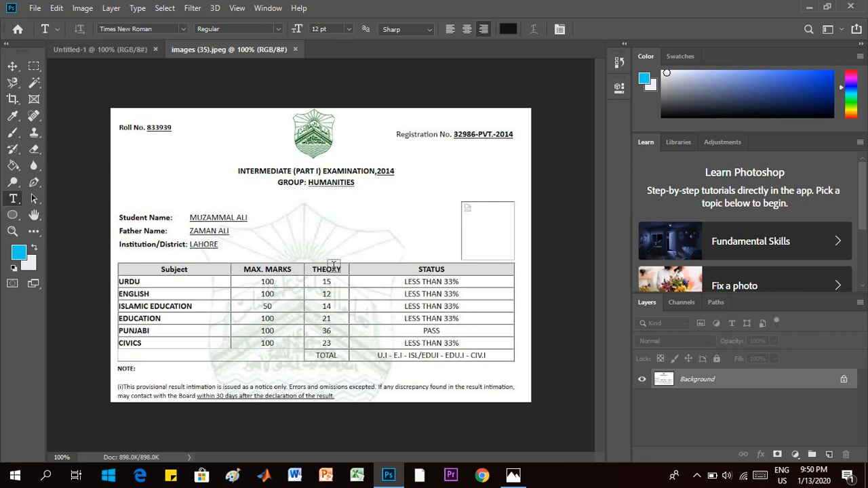
mouse_move(333, 310)
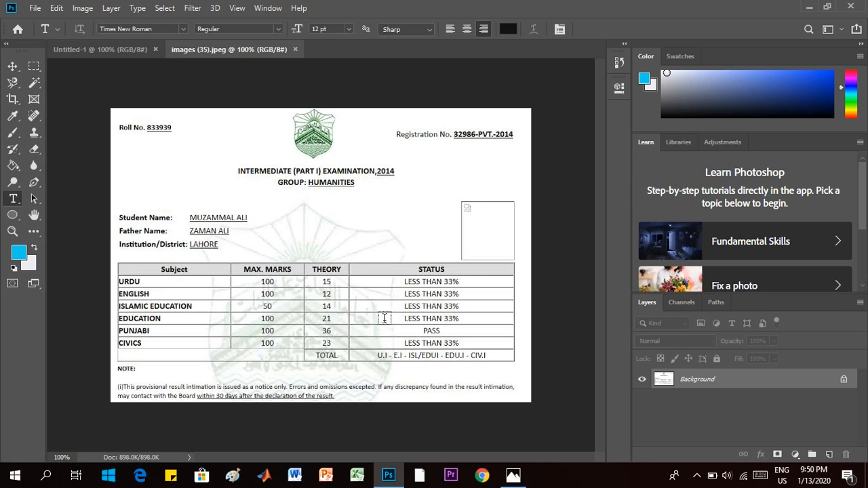
mouse_move(438, 281)
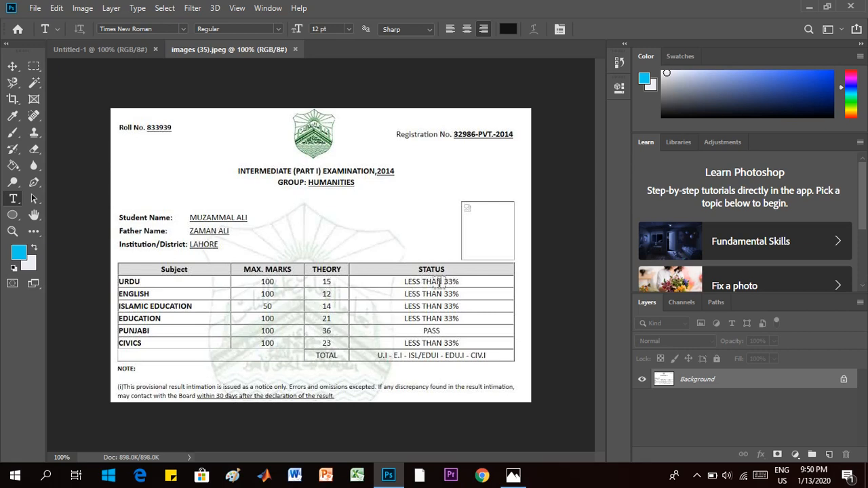
mouse_move(453, 294)
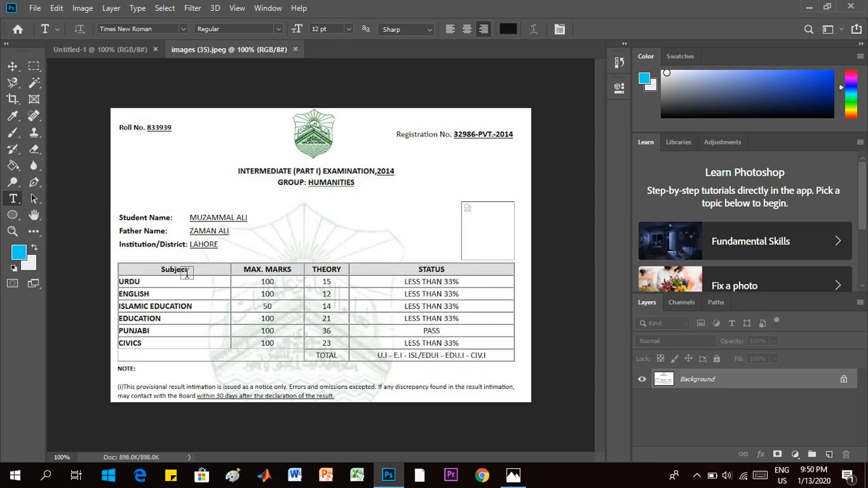
mouse_move(391, 319)
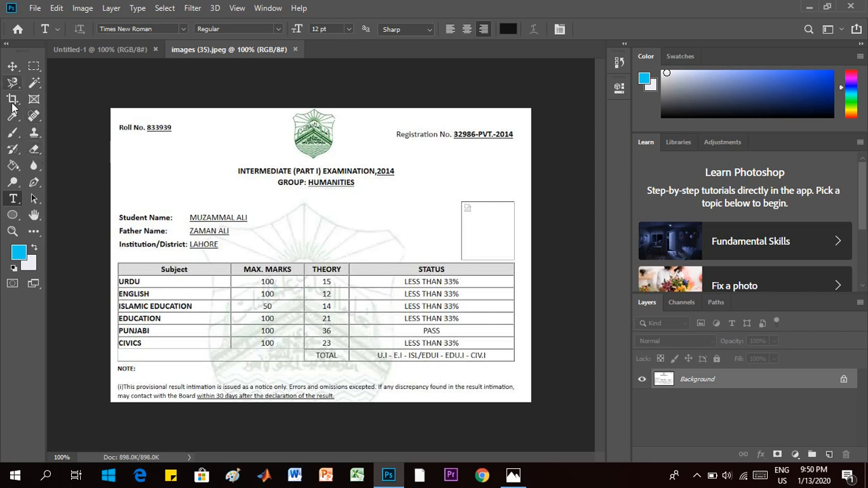
mouse_move(33, 133)
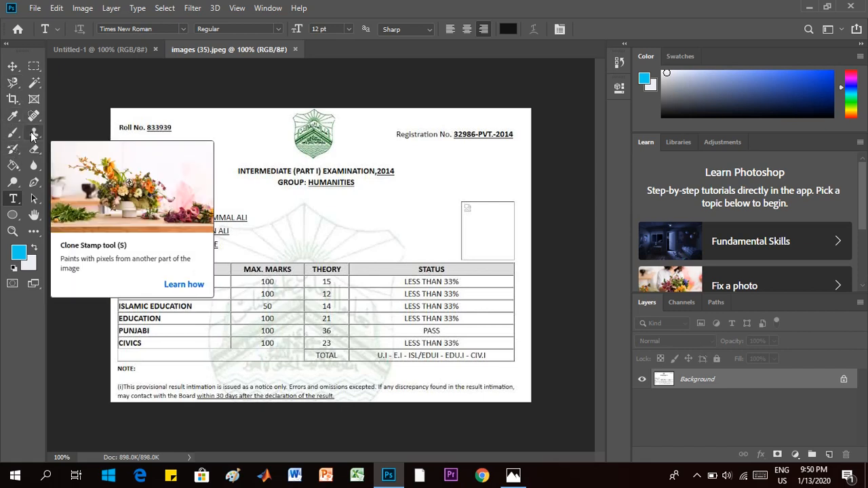
mouse_move(167, 93)
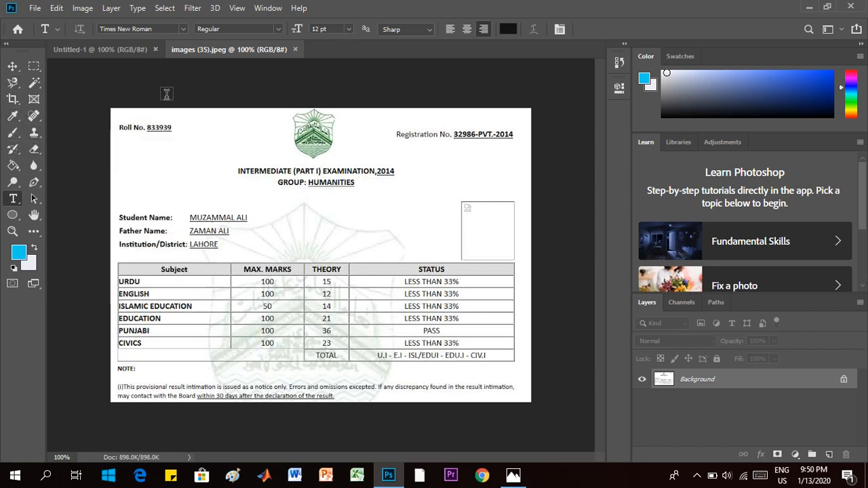
Step: Clone Stamp clean paper over the 15 in the URDU theory cell
left_click(33, 132)
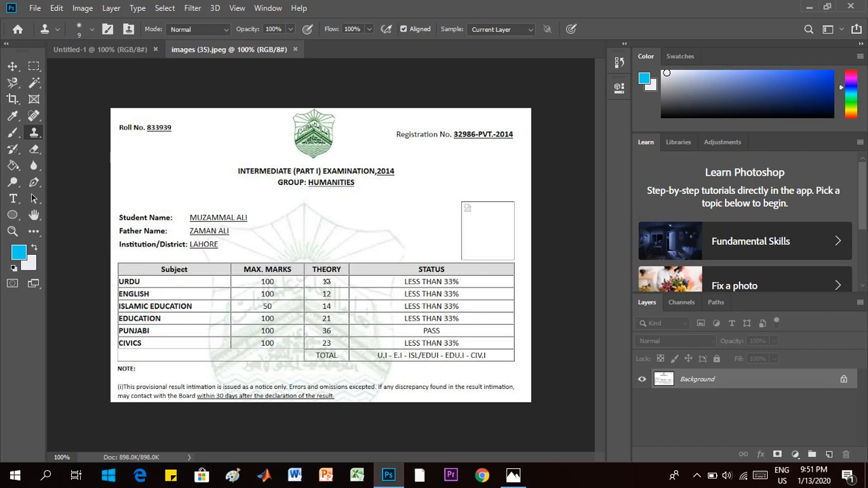
left_click(332, 281)
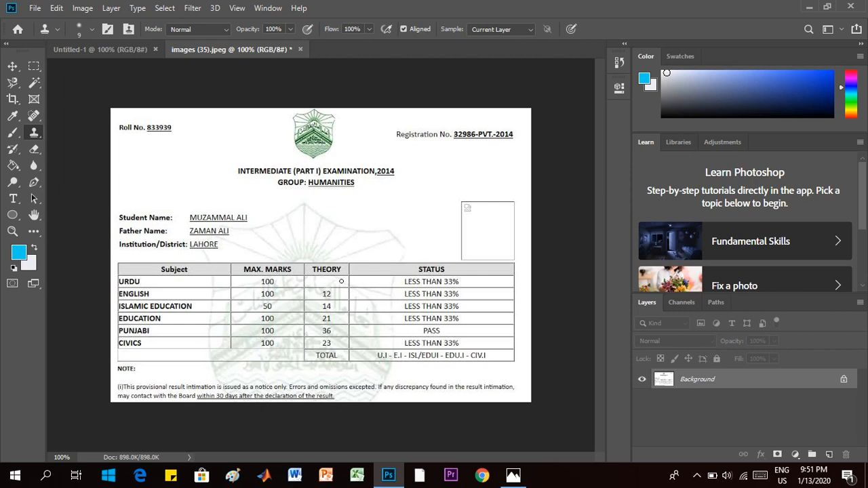
mouse_move(12, 199)
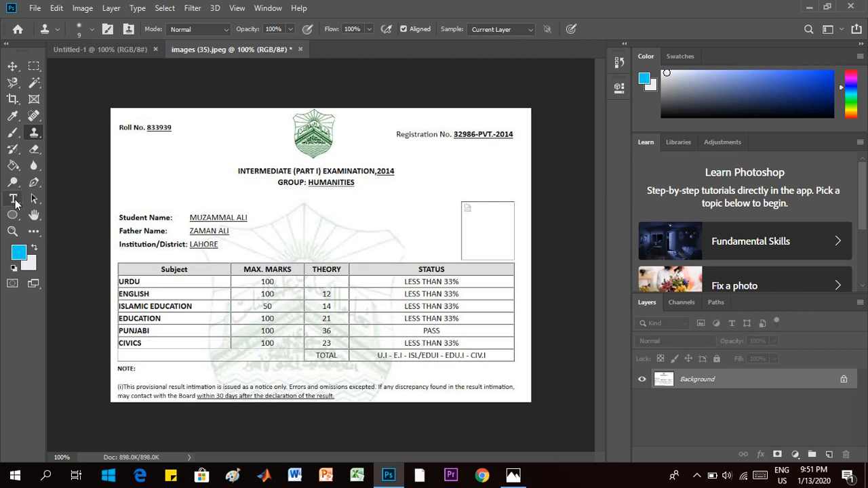
Step: Type 44 as a text layer in the URDU theory cell and reselect it to retype 44
left_click(12, 199)
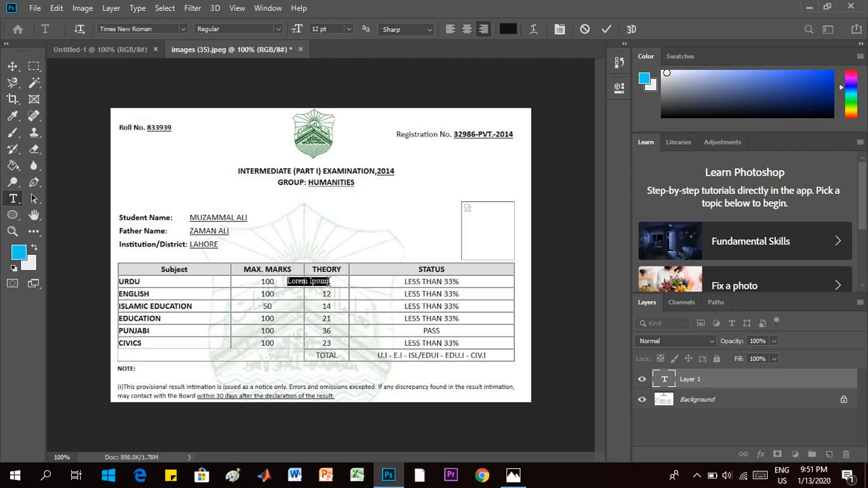
type("44")
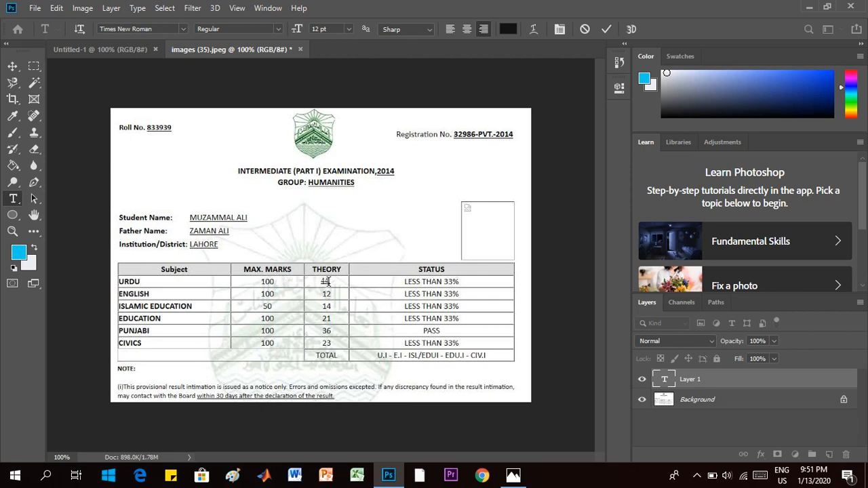
mouse_move(339, 296)
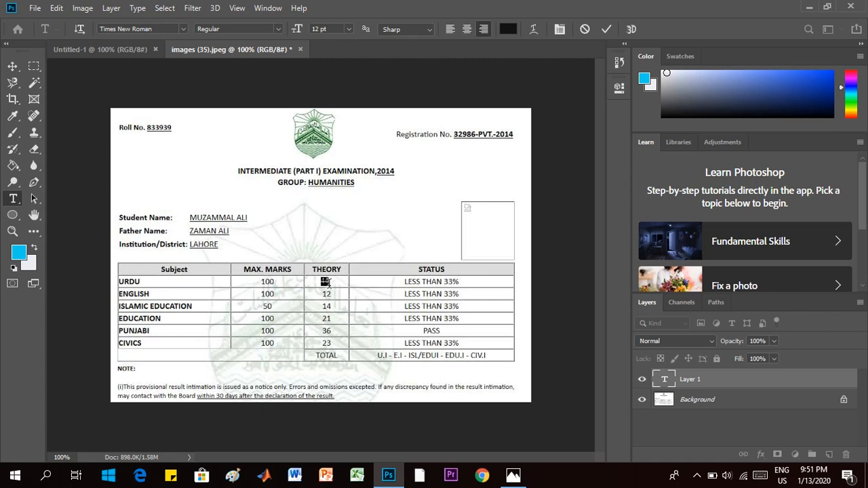
left_click(451, 29)
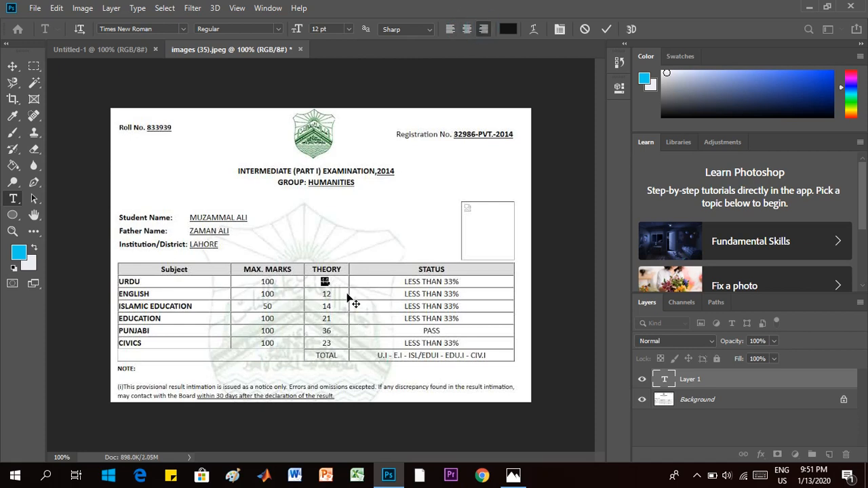
mouse_move(333, 297)
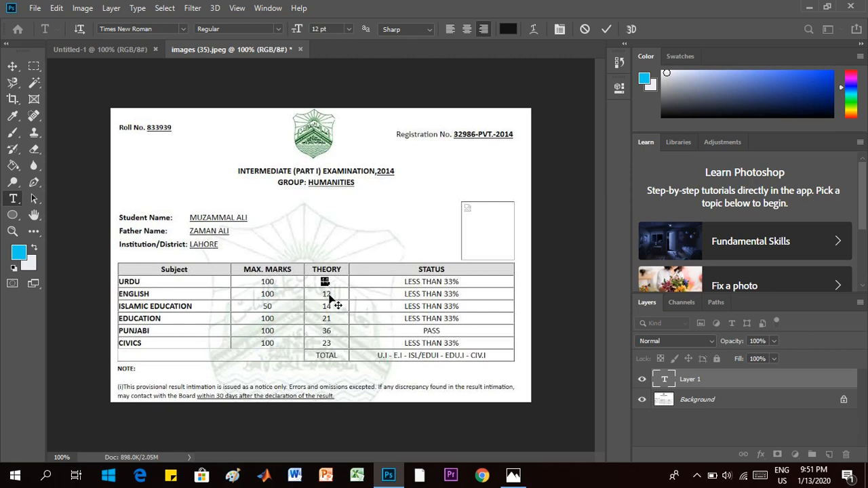
type("44")
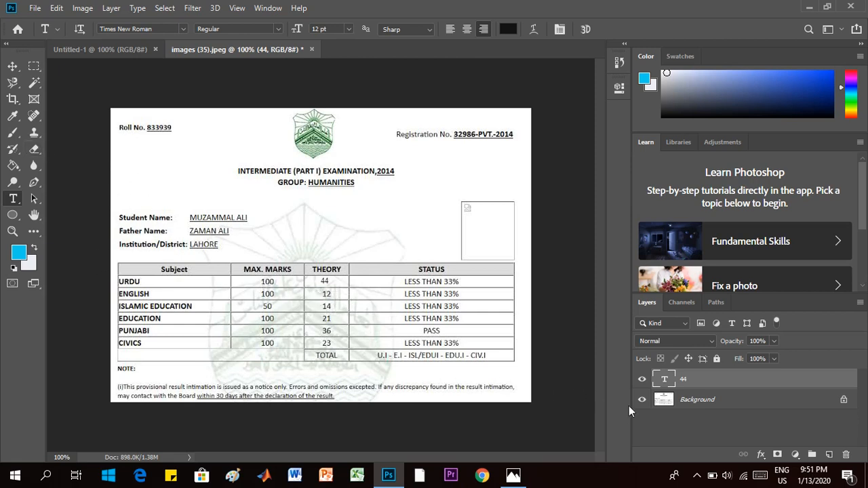
Step: On the background layer's English theory cell, type 55 and centre-align it
left_click(697, 399)
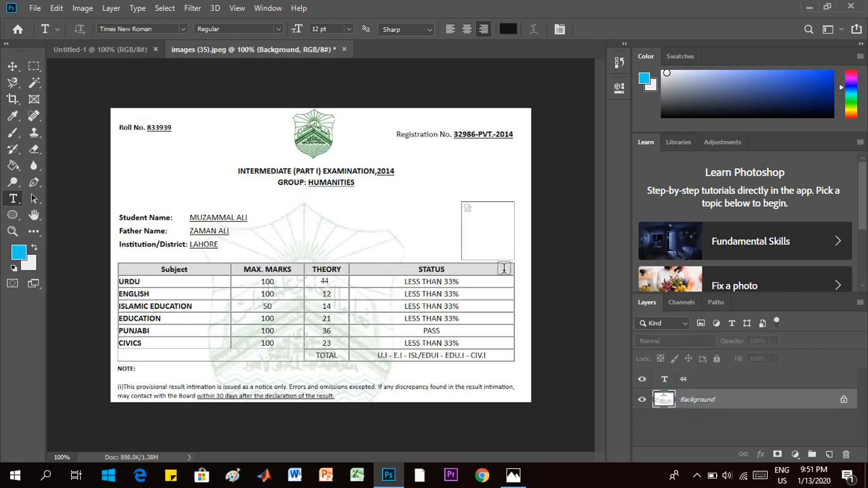
mouse_move(47, 147)
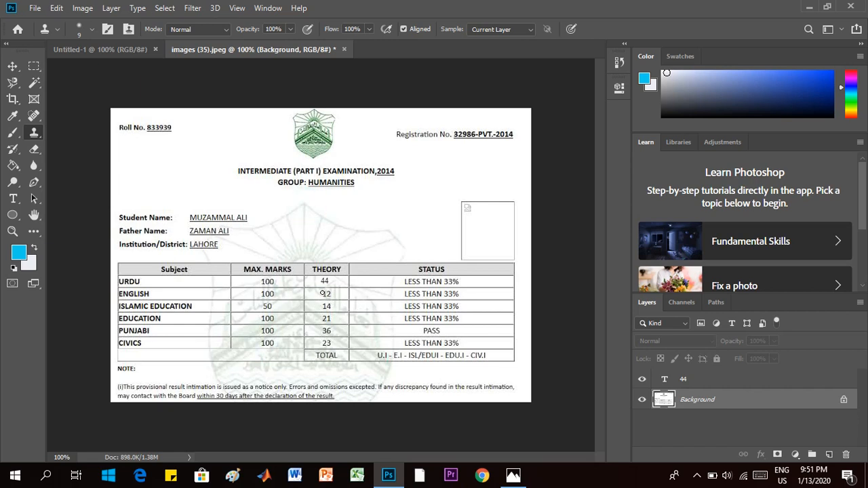
mouse_move(329, 295)
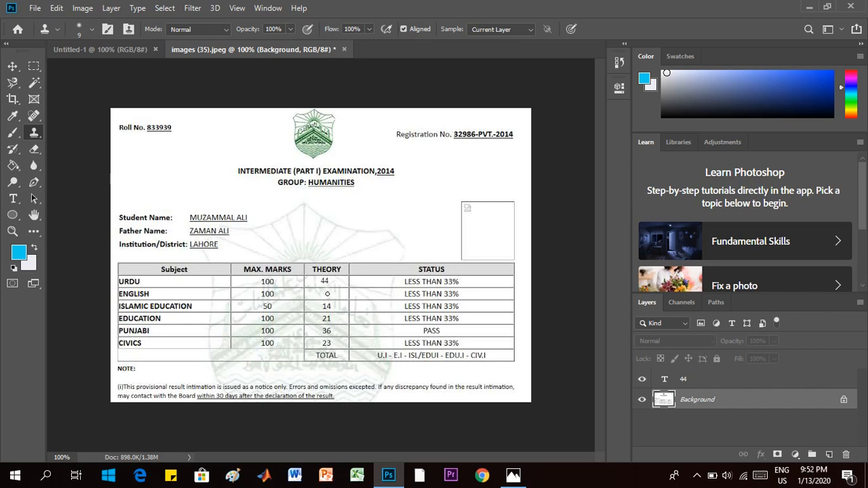
mouse_move(349, 300)
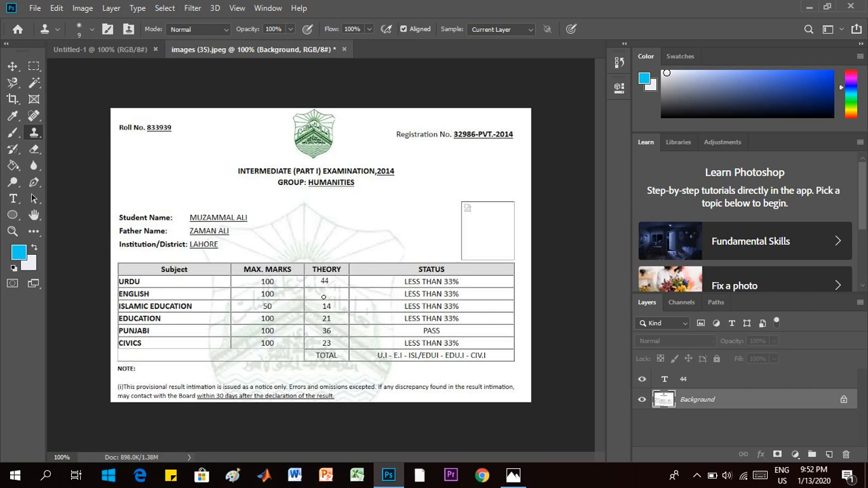
mouse_move(12, 199)
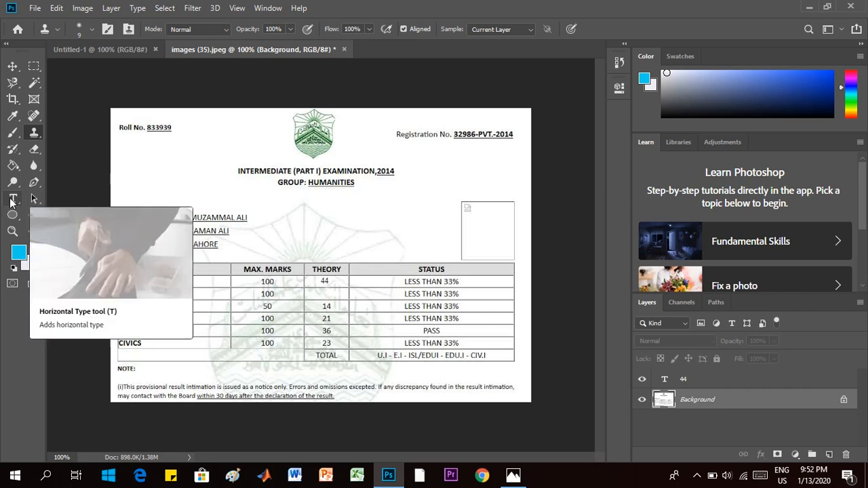
left_click(13, 199)
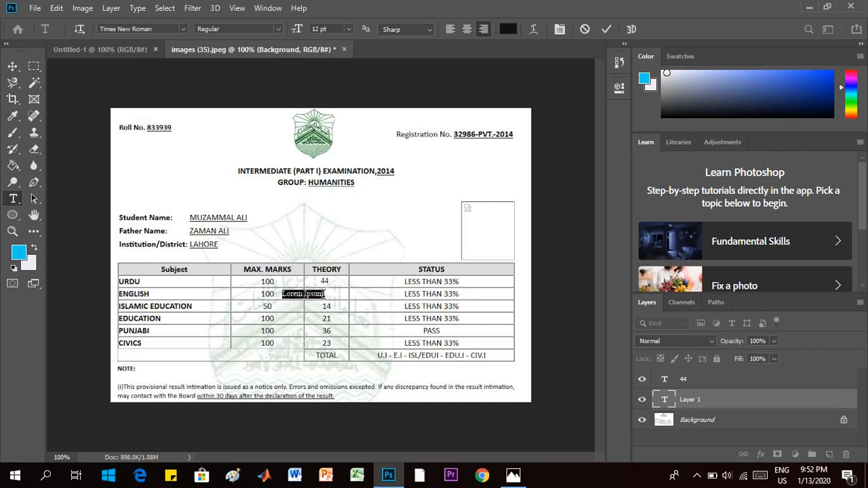
type("55")
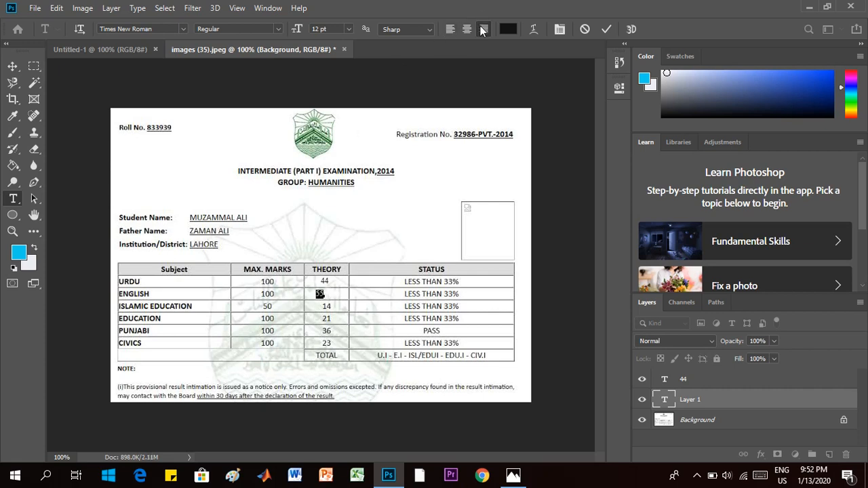
left_click(467, 29)
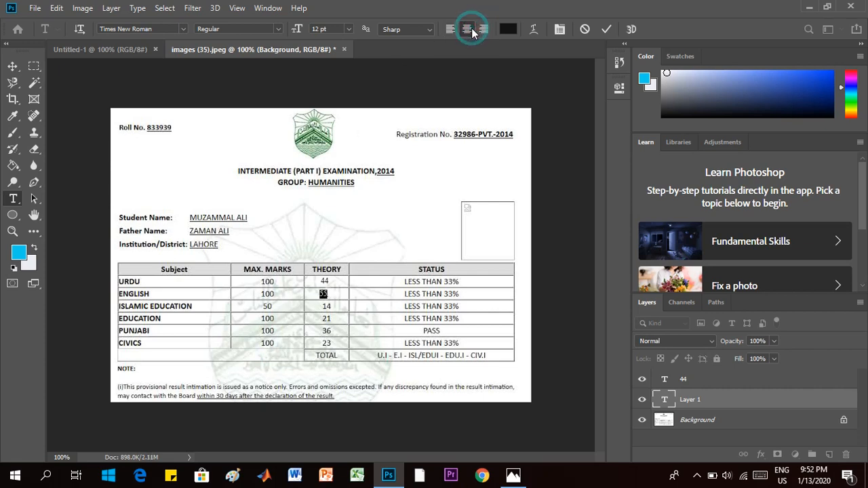
left_click(467, 29)
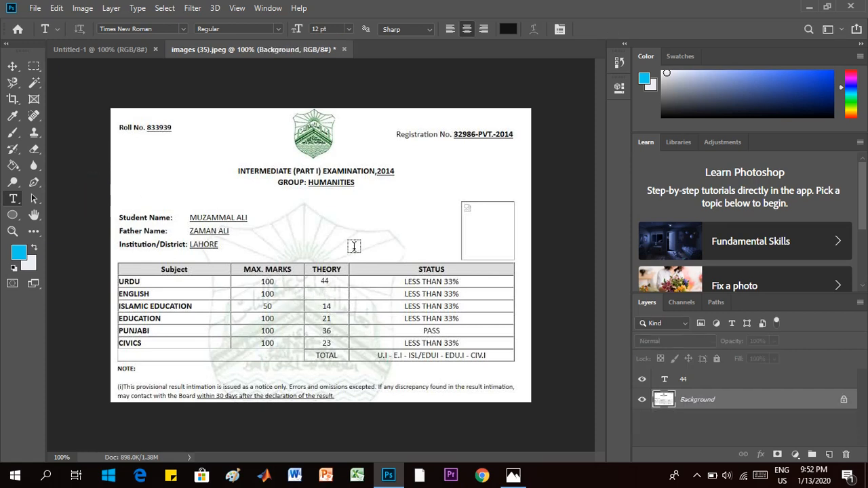
Step: Clone out the Islamic Education mark 14 and add a text layer reading 33
left_click(326, 295)
type("55")
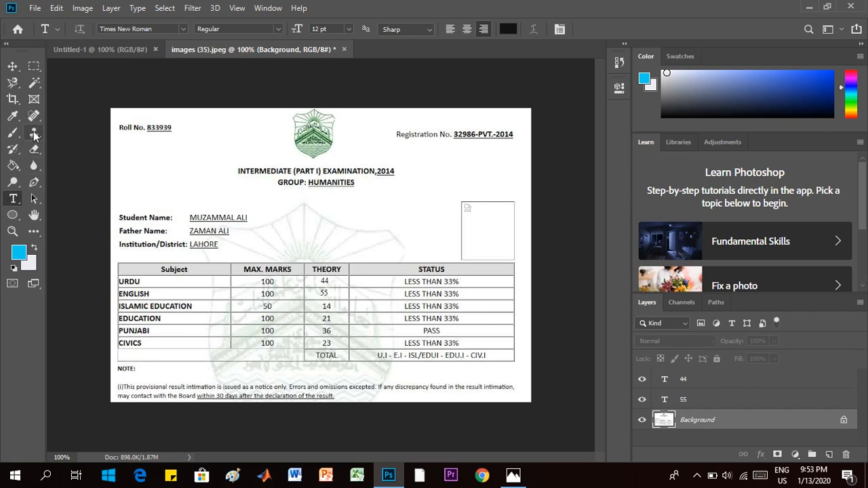
left_click(34, 132)
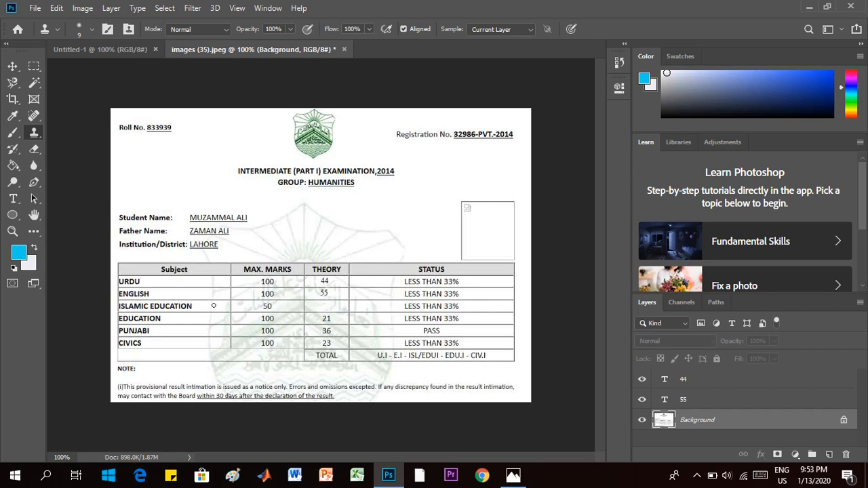
left_click(13, 198)
type("33")
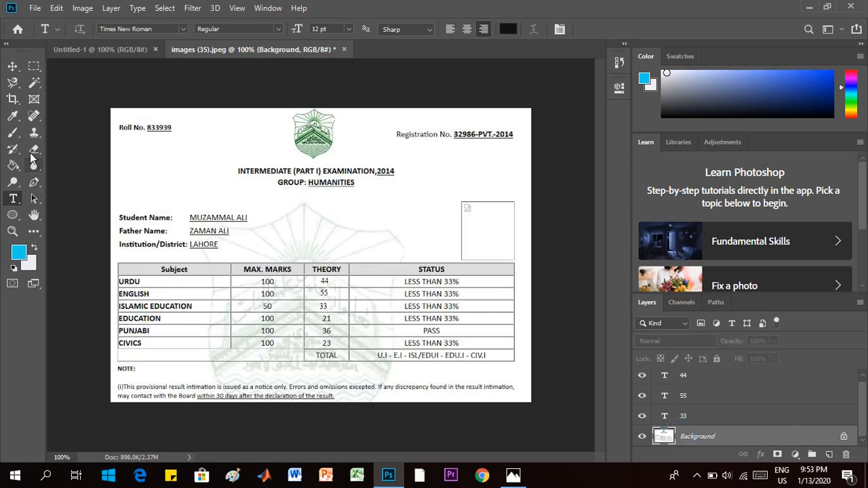
left_click(33, 132)
type("69")
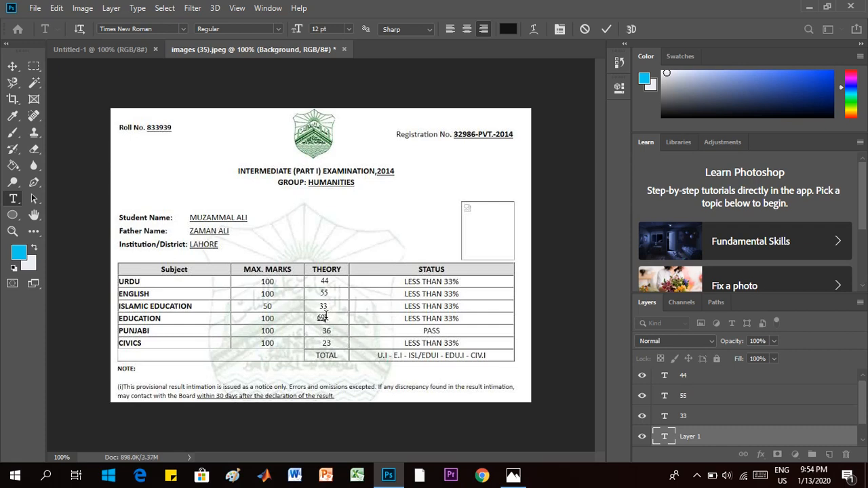
mouse_move(482, 162)
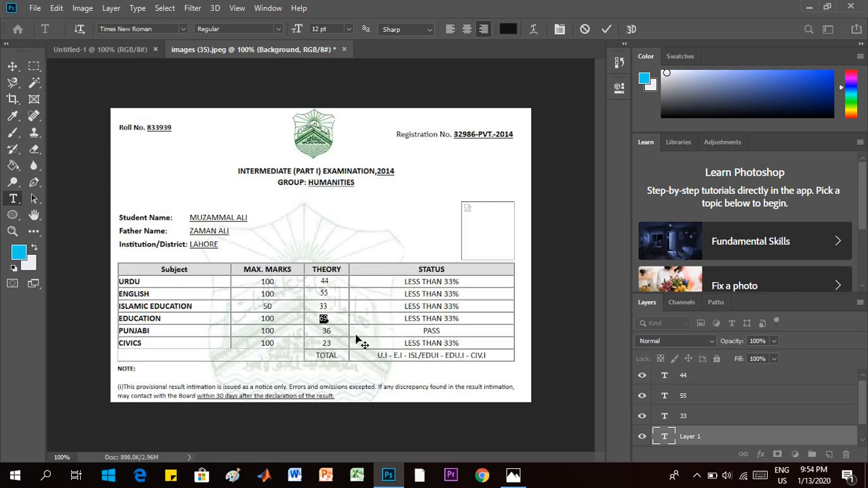
mouse_move(293, 379)
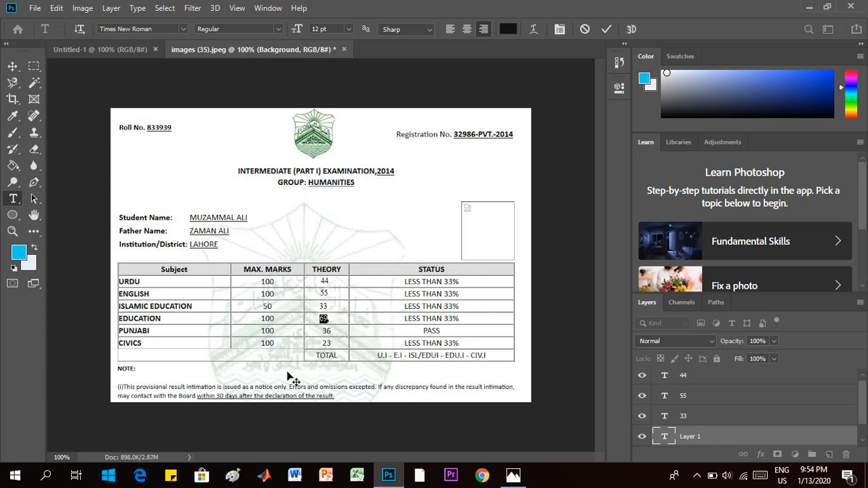
mouse_move(129, 270)
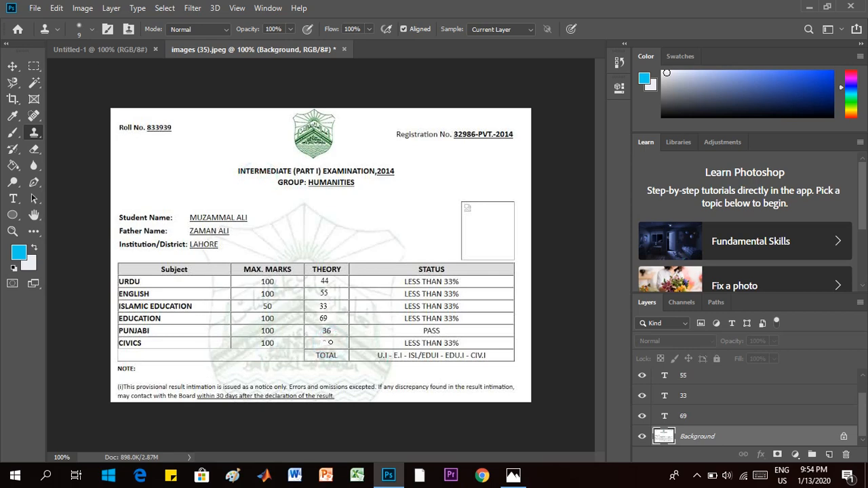
Step: Type 23 into the next theory cell's text layer
type("23")
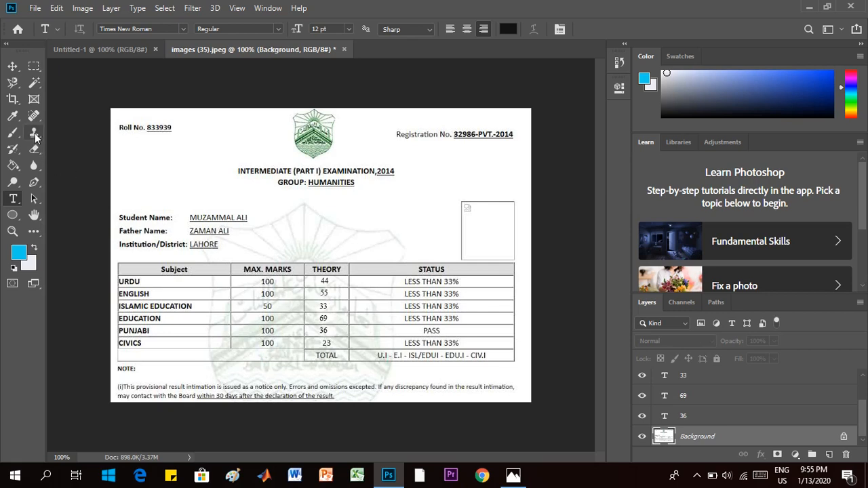
Step: Clone out the Civics mark 23 and start a text layer for 44 in that cell
left_click(34, 132)
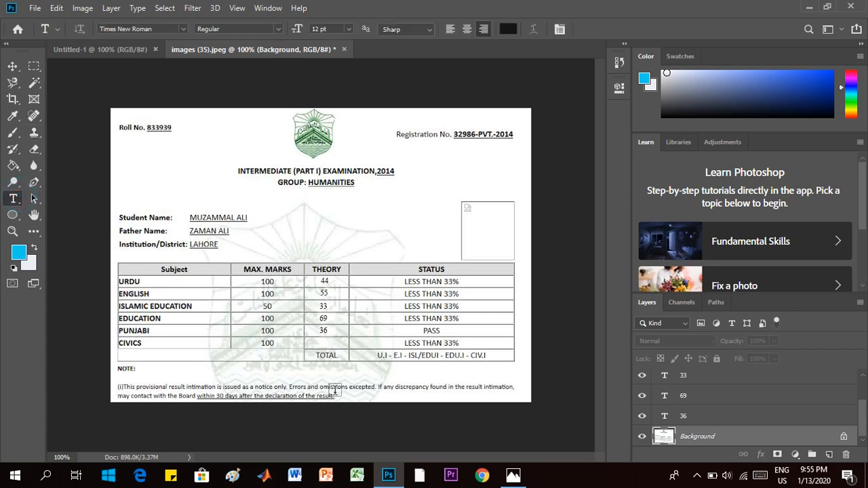
left_click(325, 344)
type("44")
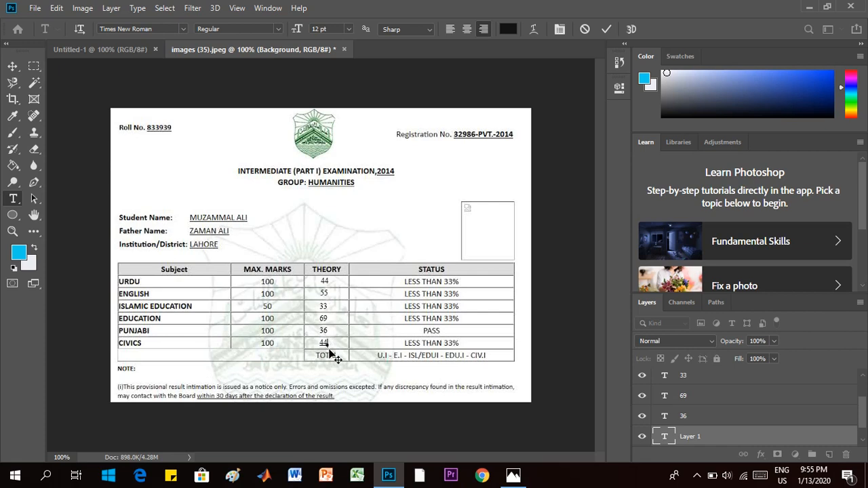
mouse_move(397, 309)
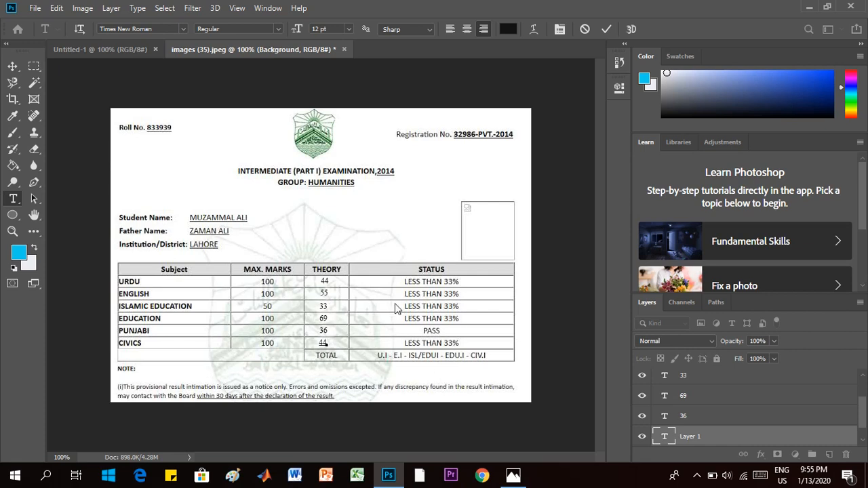
mouse_move(353, 390)
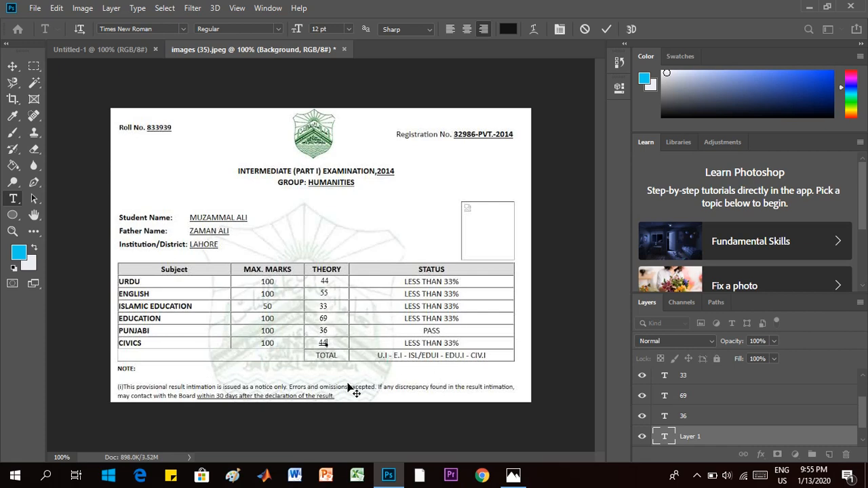
mouse_move(356, 363)
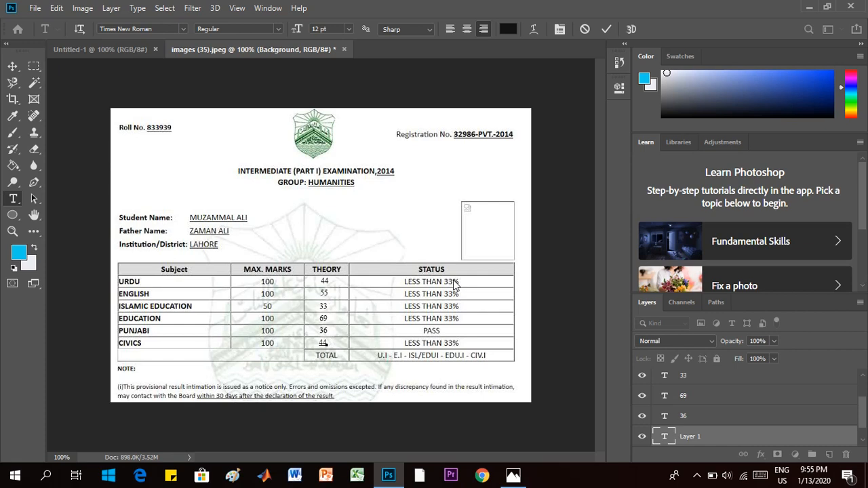
mouse_move(435, 339)
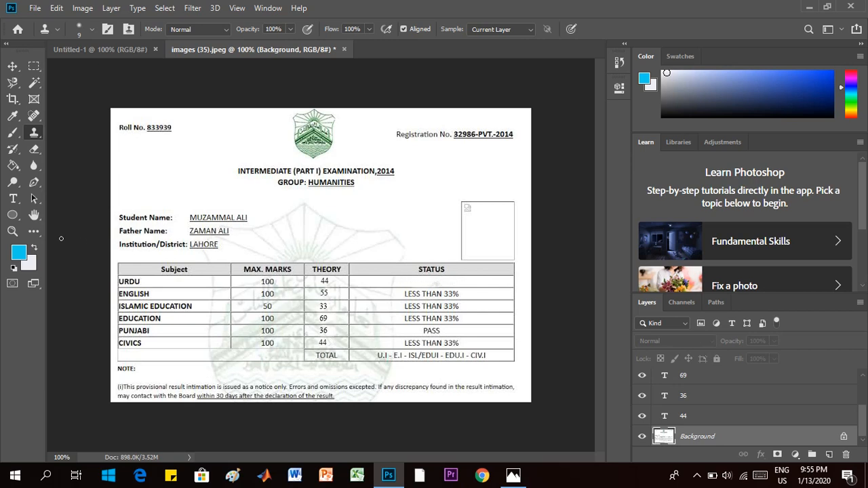
Step: Type PASS in the cleared Urdu status cell and select the word to centre it
left_click(13, 199)
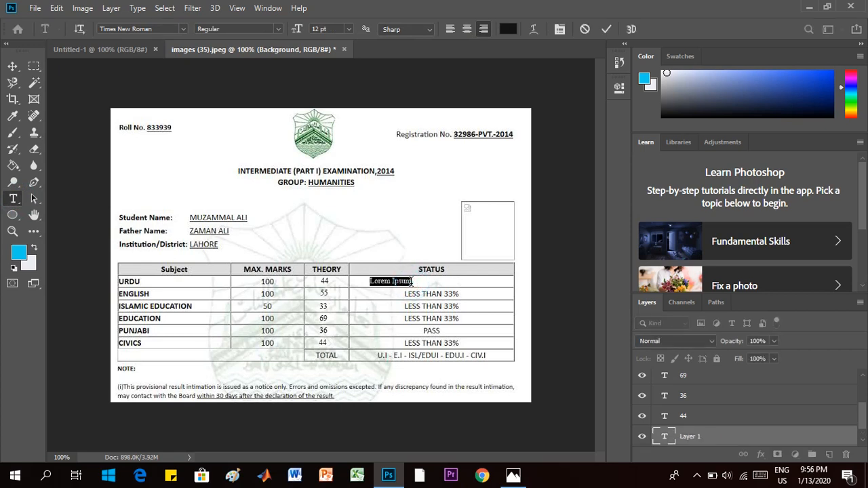
type("PAss")
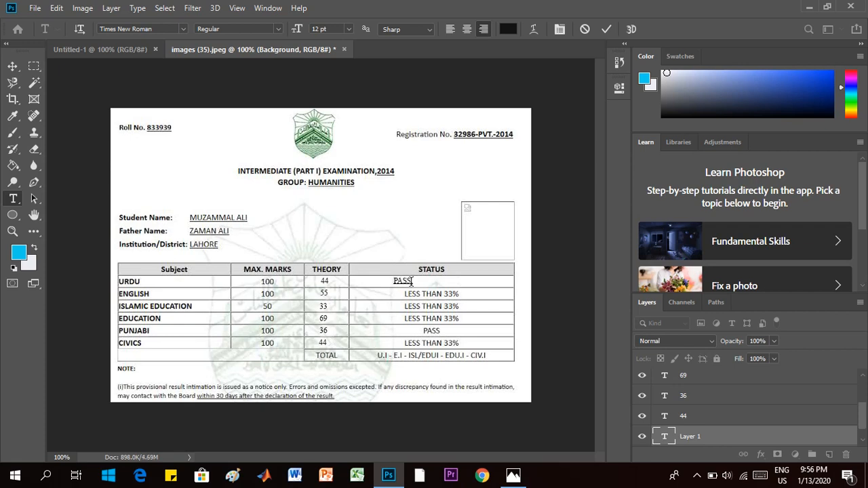
double_click(402, 280)
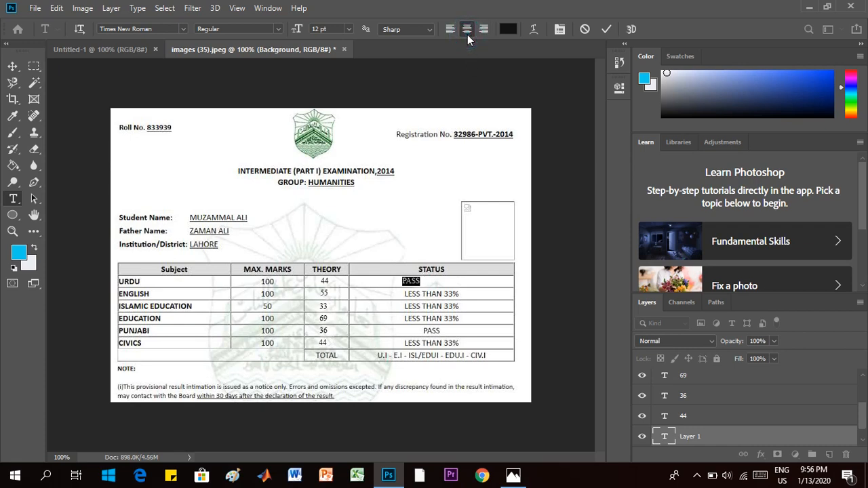
mouse_move(428, 293)
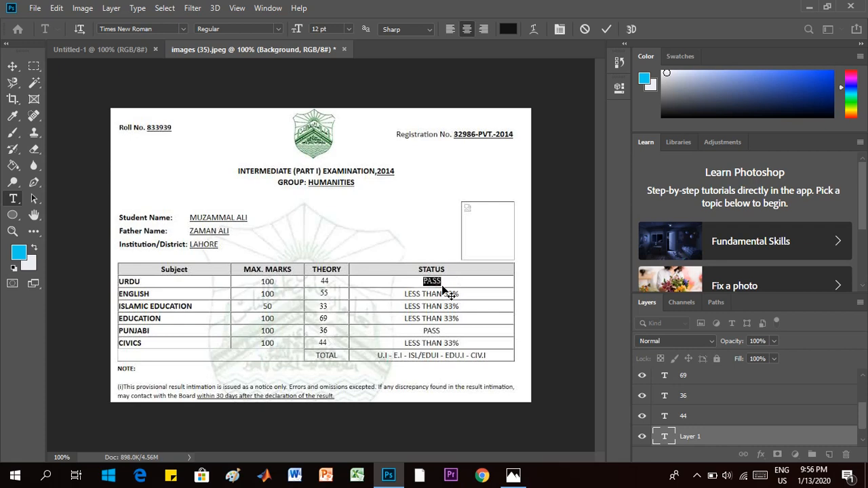
mouse_move(433, 316)
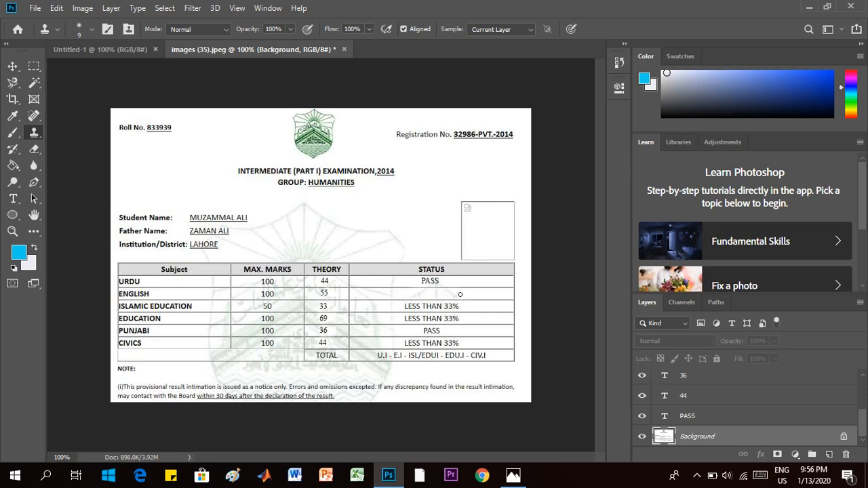
mouse_move(171, 241)
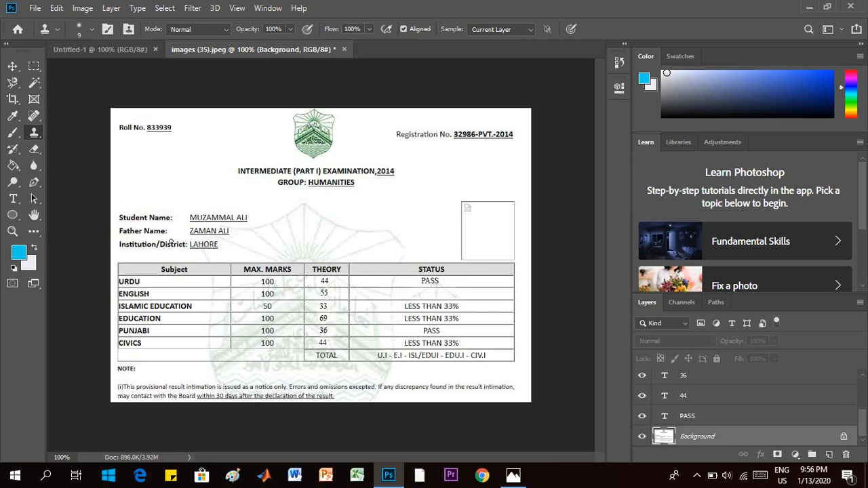
Step: Switch to the Type tool to enter PASS in the English status cell
left_click(13, 199)
type("PASS")
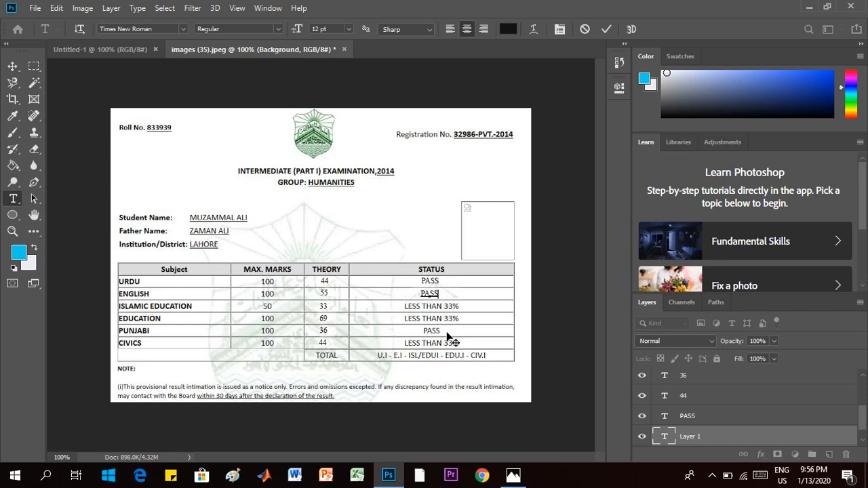
mouse_move(352, 344)
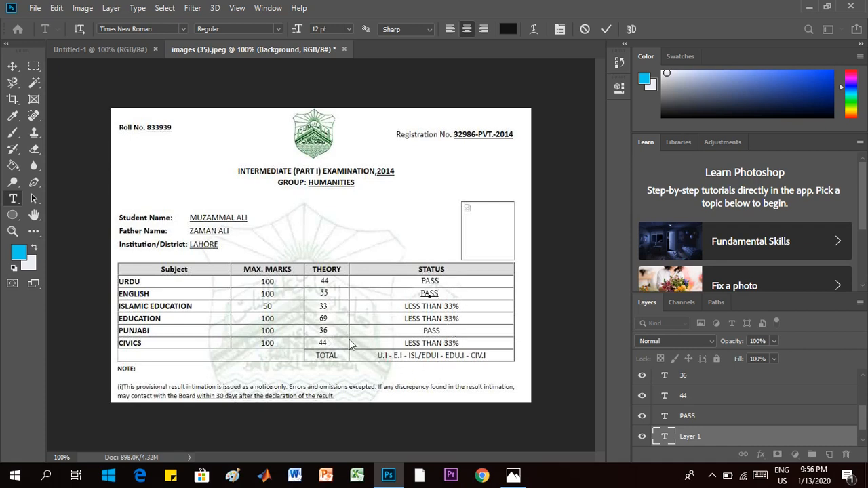
mouse_move(317, 348)
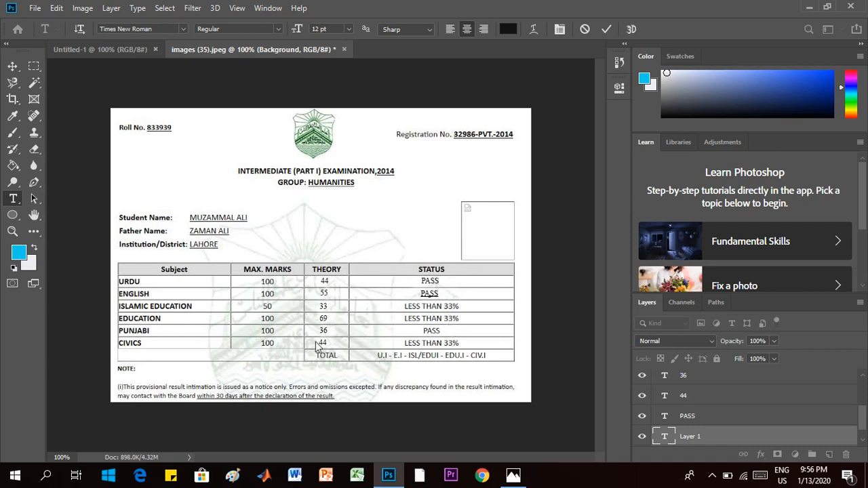